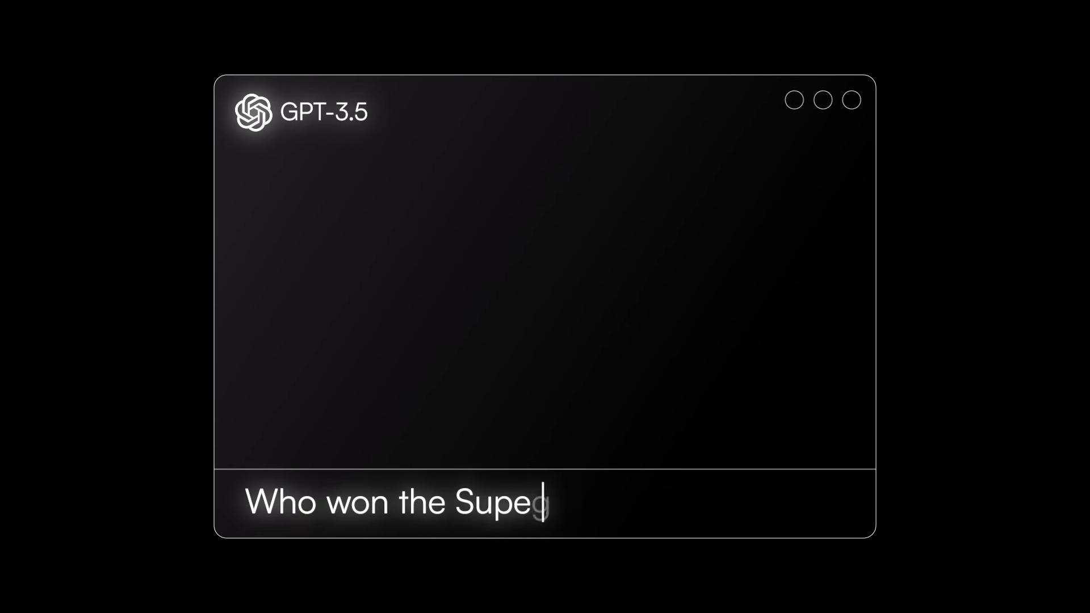
{"action": "type", "text": "r Bowl in 2024?"}
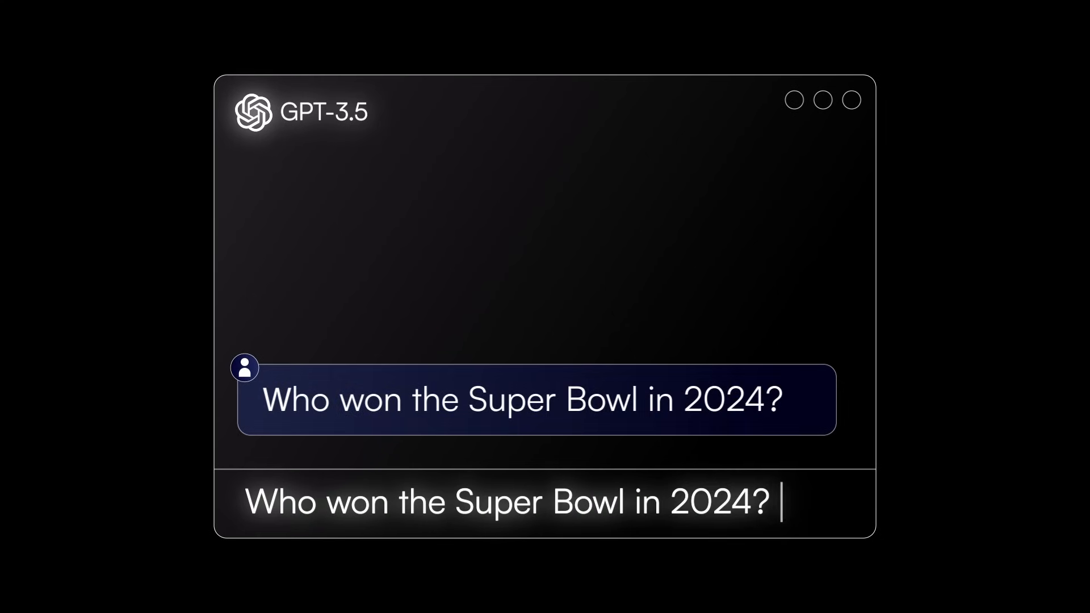
{"action": "key", "text": "Return"}
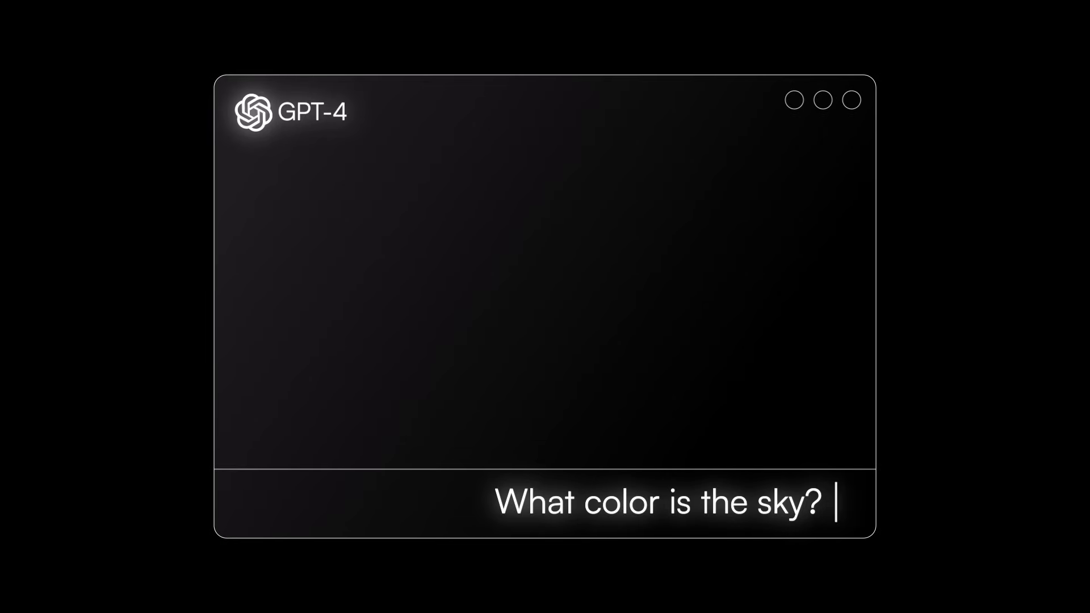
{"action": "key", "text": "Return"}
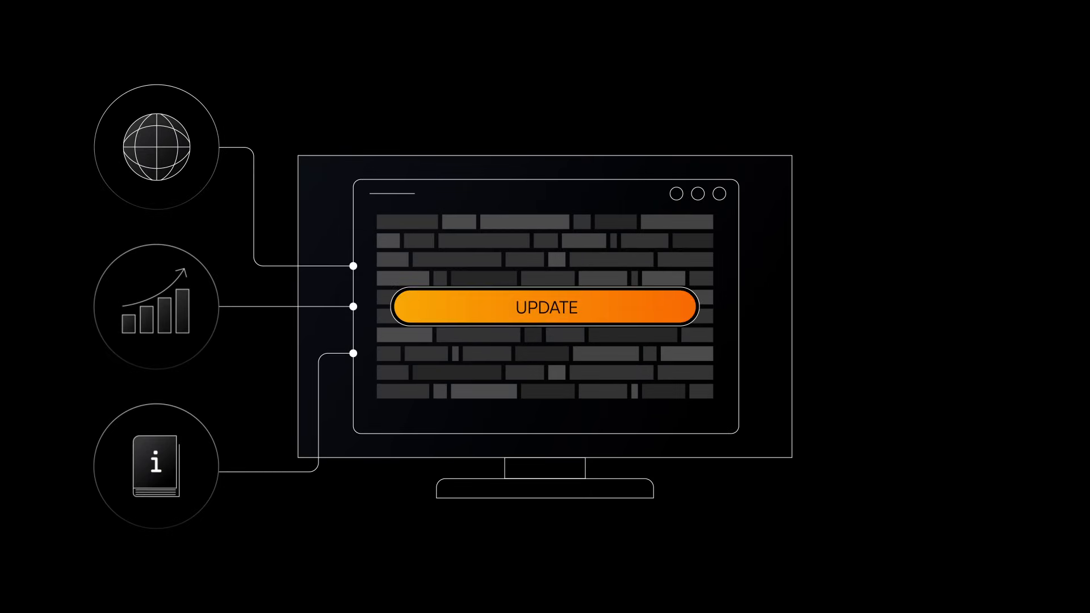
{"action": "left_click", "coordinate": [545, 308]}
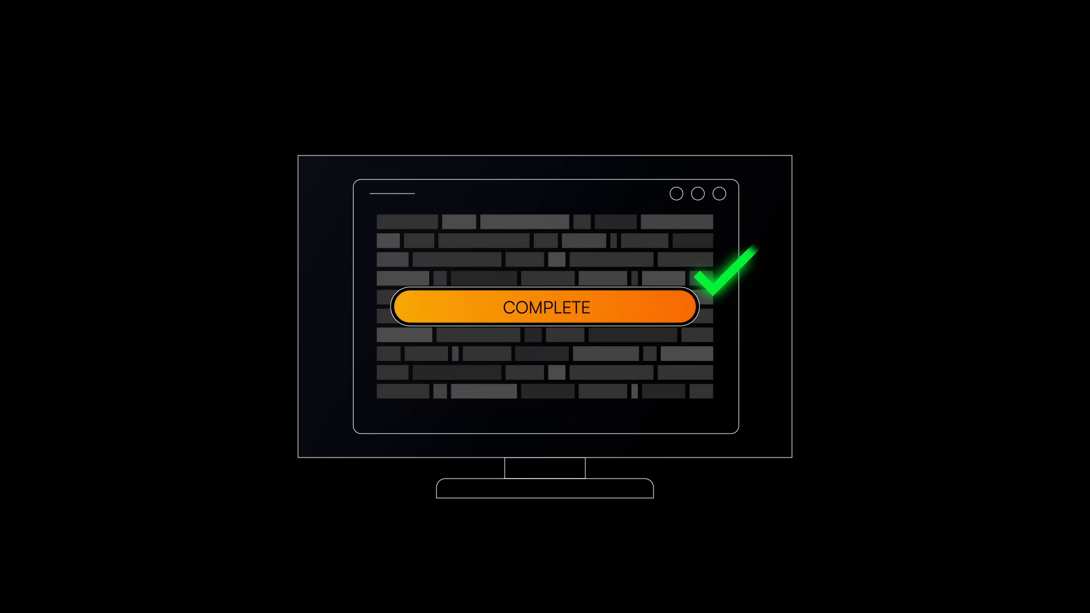